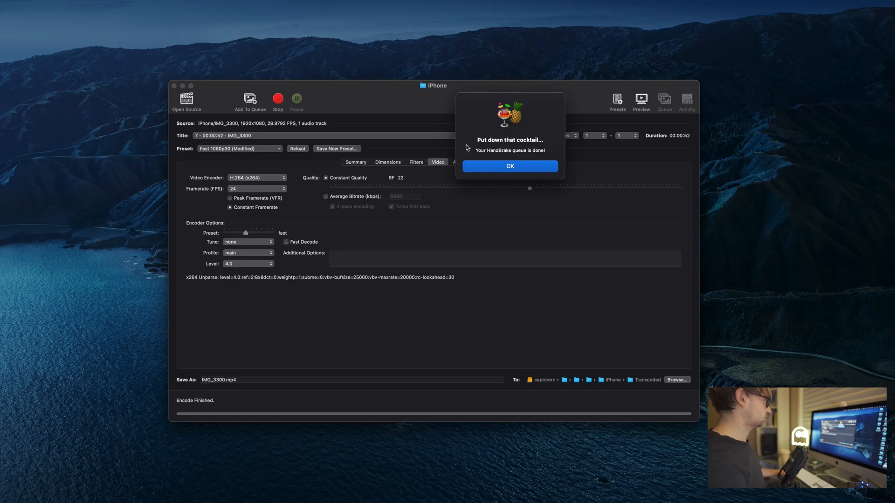
mouse_move(472, 170)
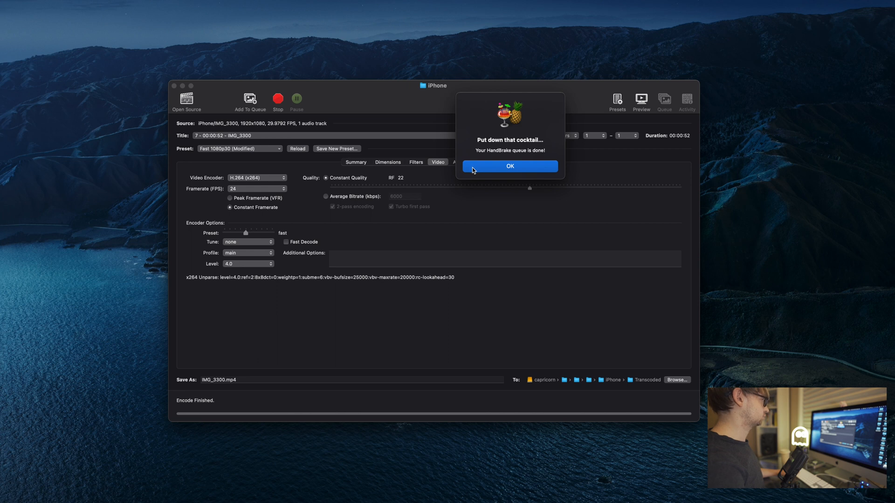
Acknowledge the 'Your HandBrake queue is done' alert
left_click(508, 166)
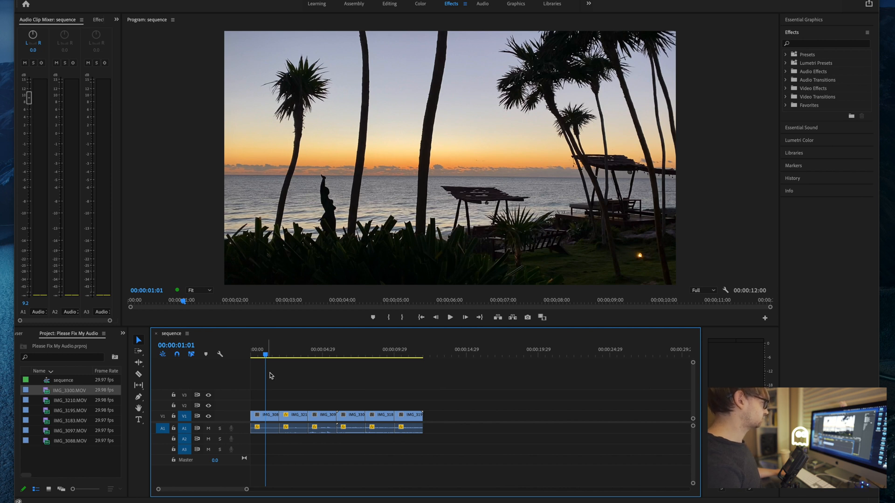
mouse_move(409, 394)
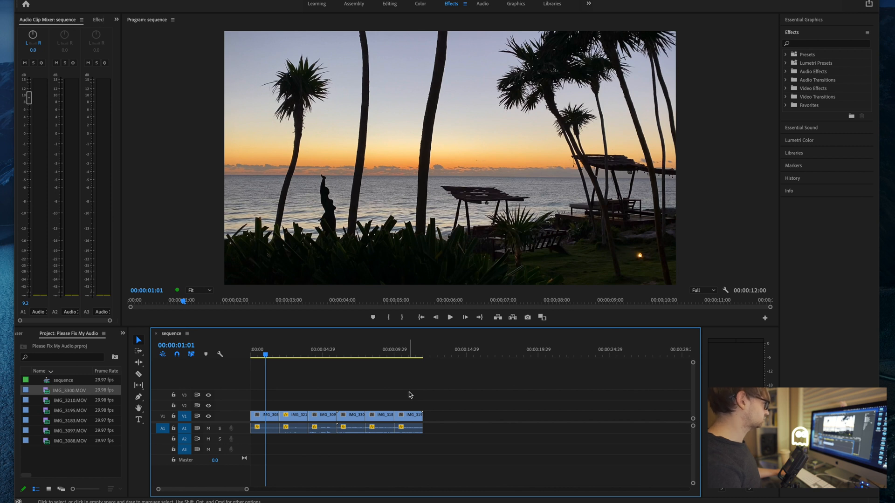
mouse_move(279, 396)
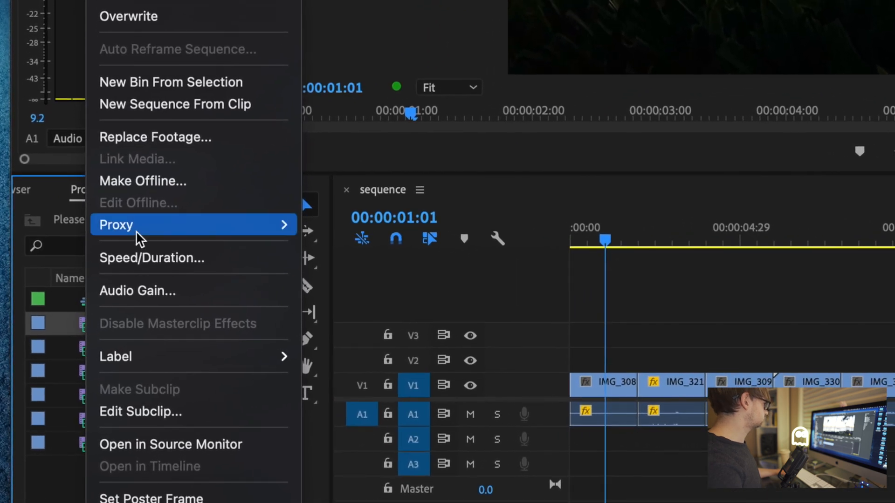
Replace IMG_3300's footage with IMG_3300.mp4 from the Transcoded folder
left_click(155, 137)
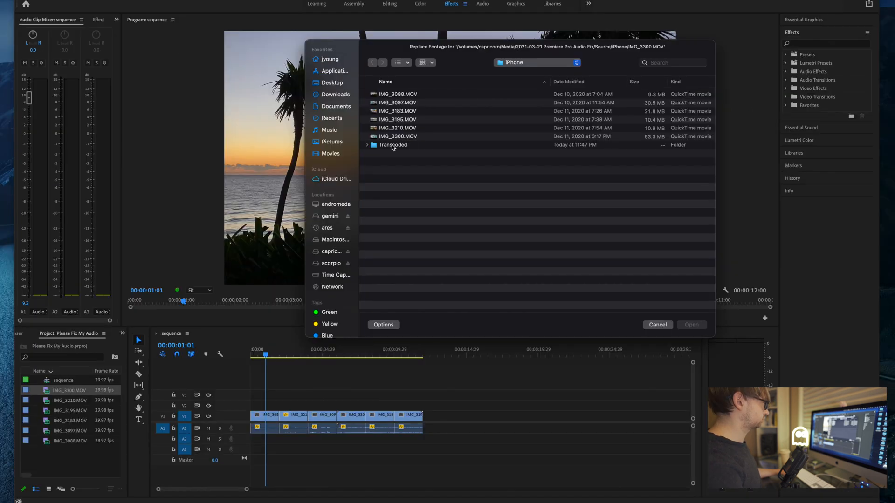
double_click(393, 144)
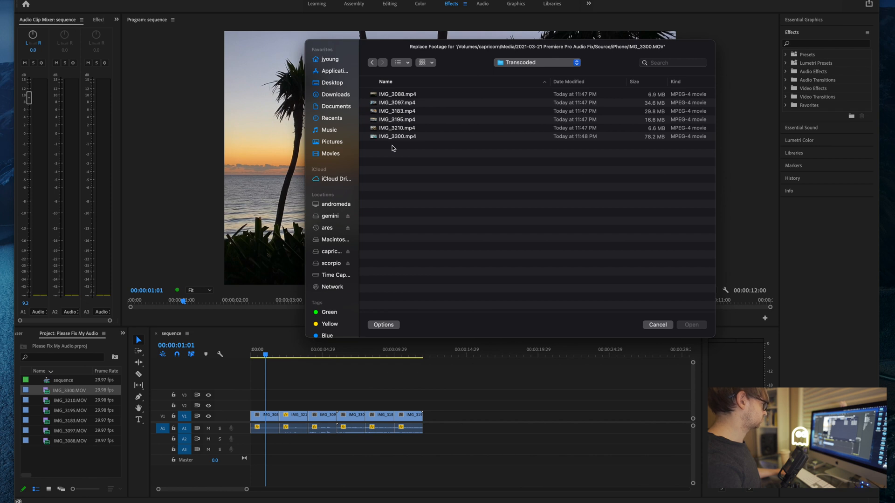
mouse_move(394, 142)
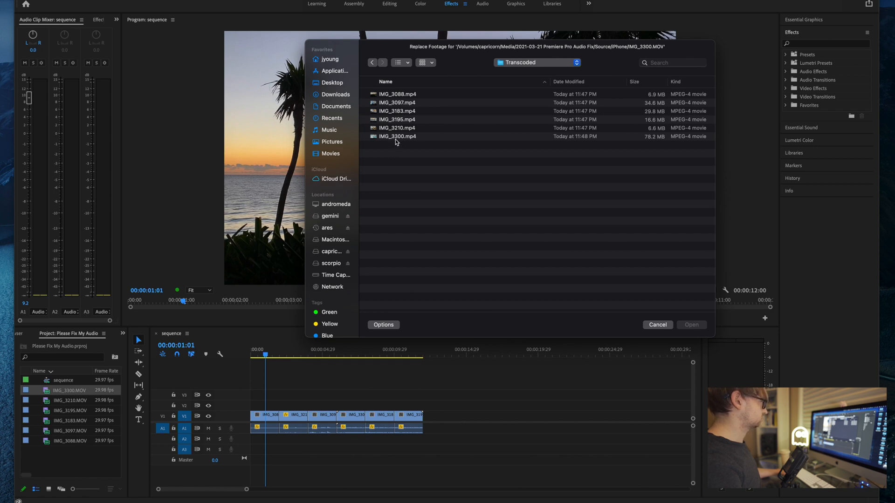
left_click(397, 137)
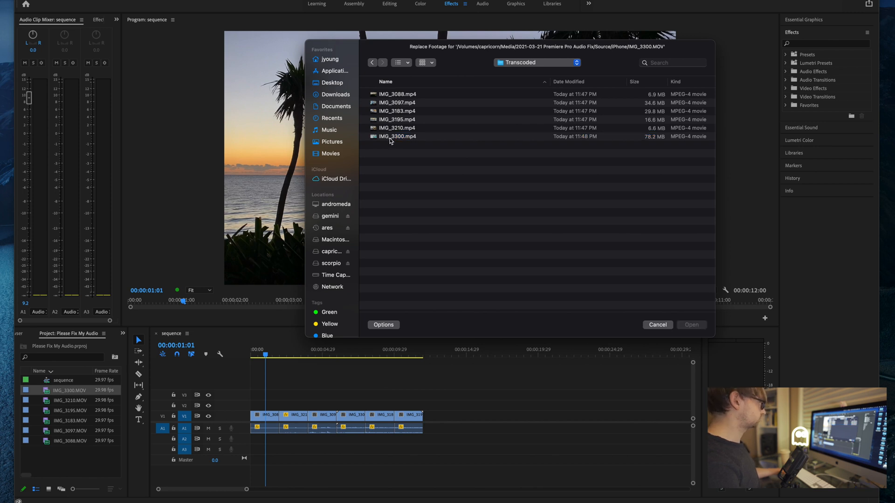
left_click(689, 324)
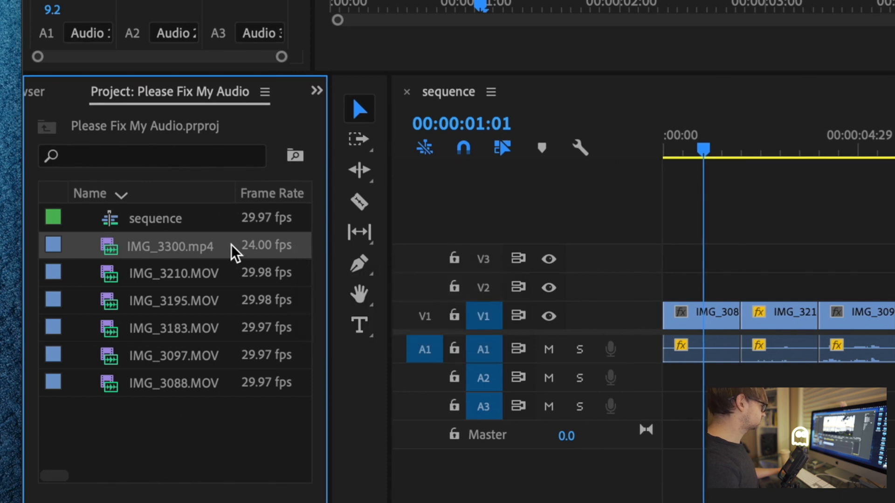
mouse_move(231, 246)
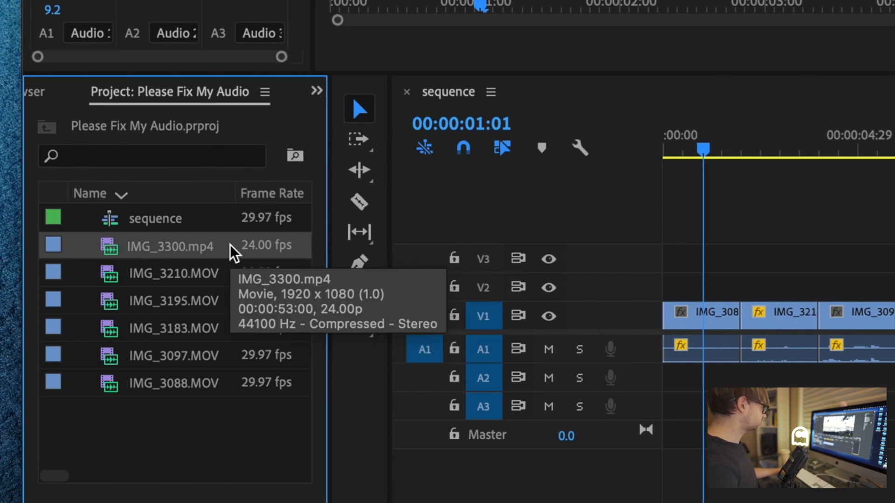
mouse_move(225, 276)
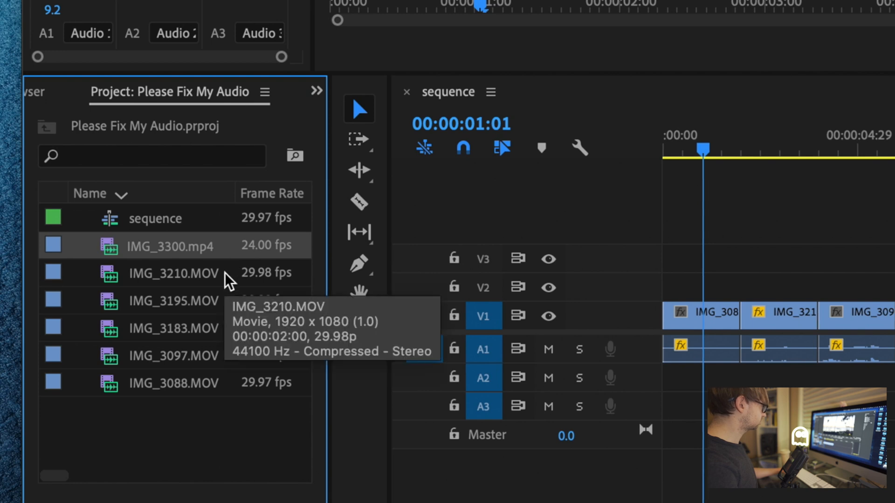